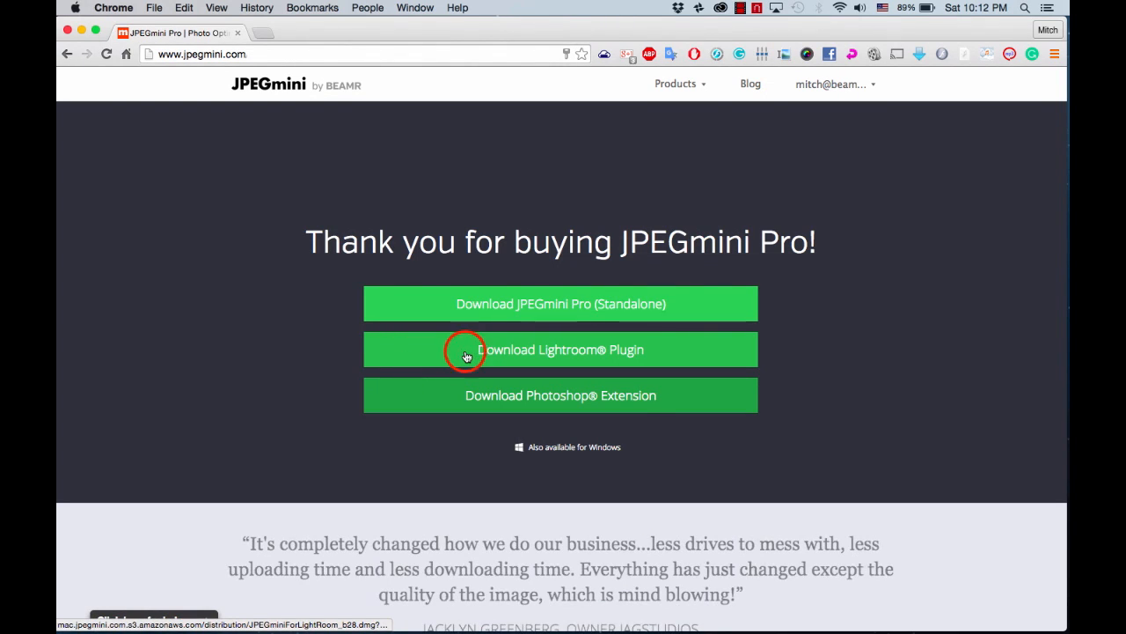
Start downloading the JPEGmini Lightroom plugin from the thank-you page.
click(559, 348)
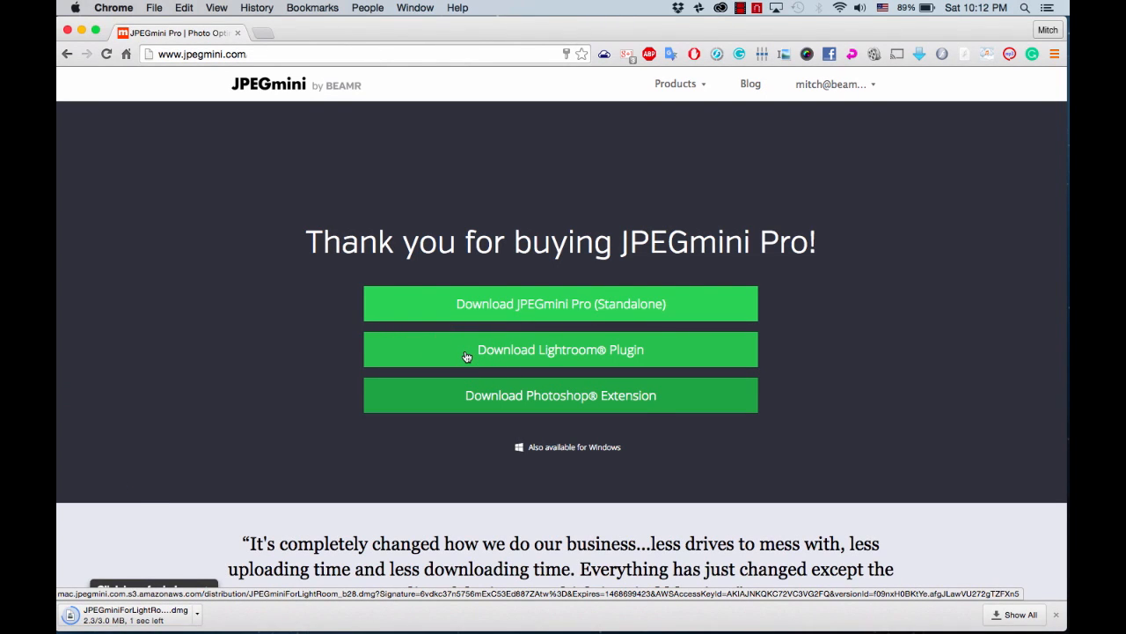
mouse_move(155, 243)
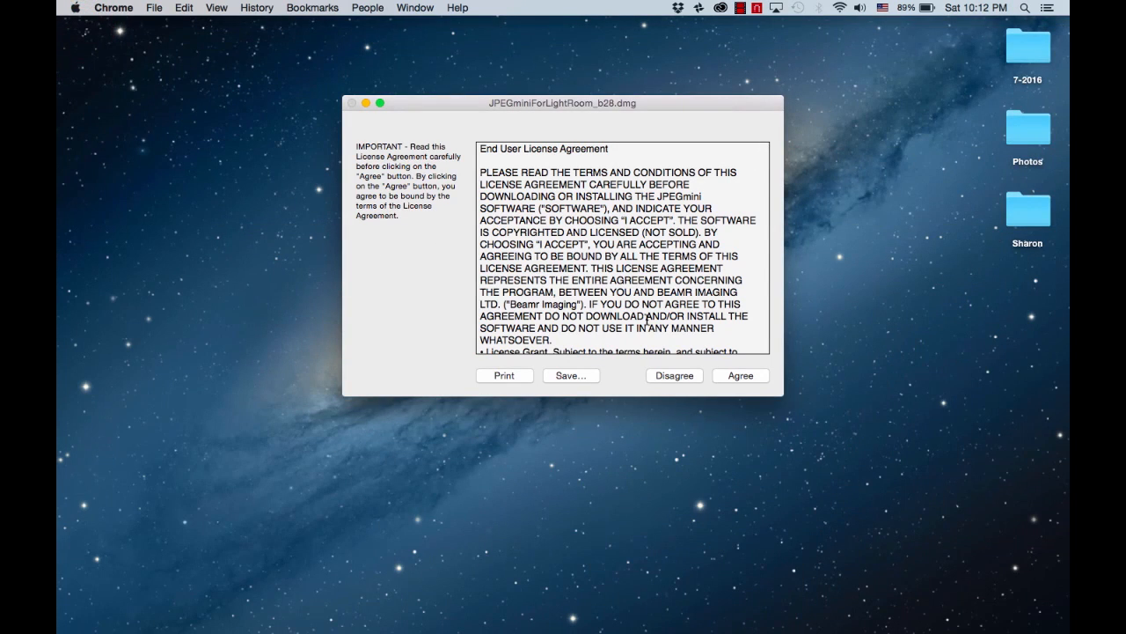
Agree to the EULA, copy jpegmini.lrplugin to the desktop, and launch Lightroom from the Dock.
scroll(down, 3)
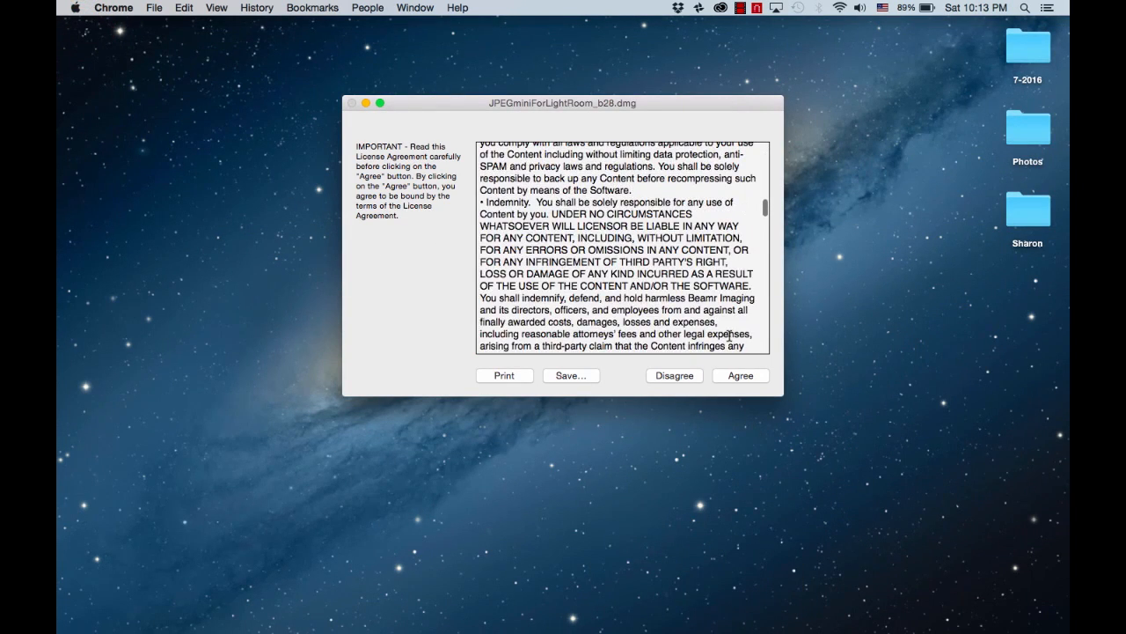
scroll(down, 3)
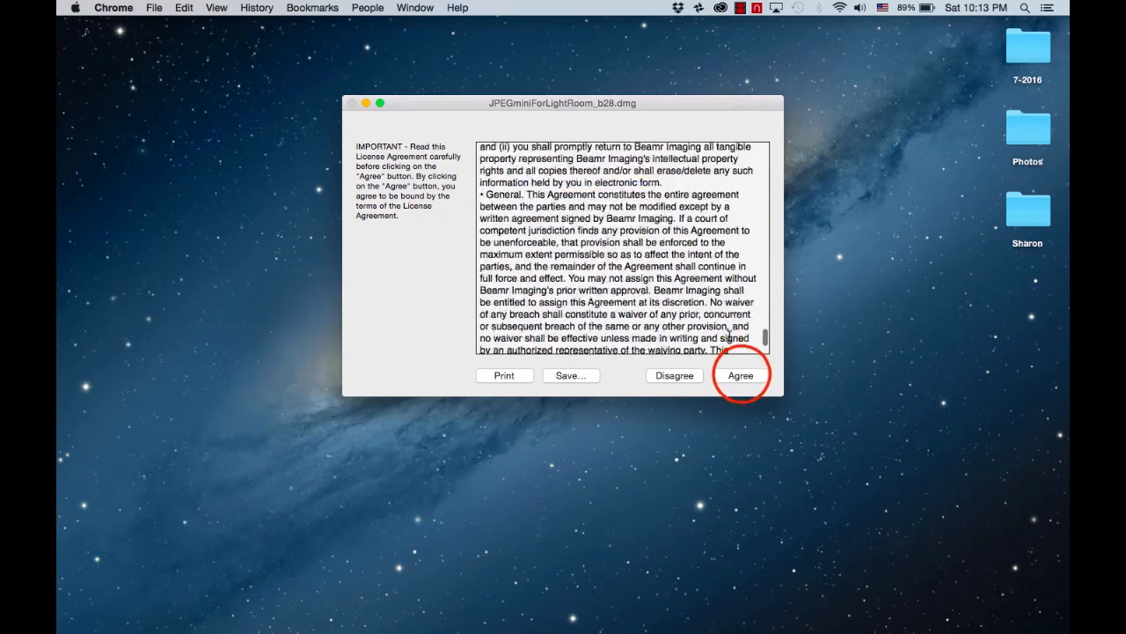
click(740, 373)
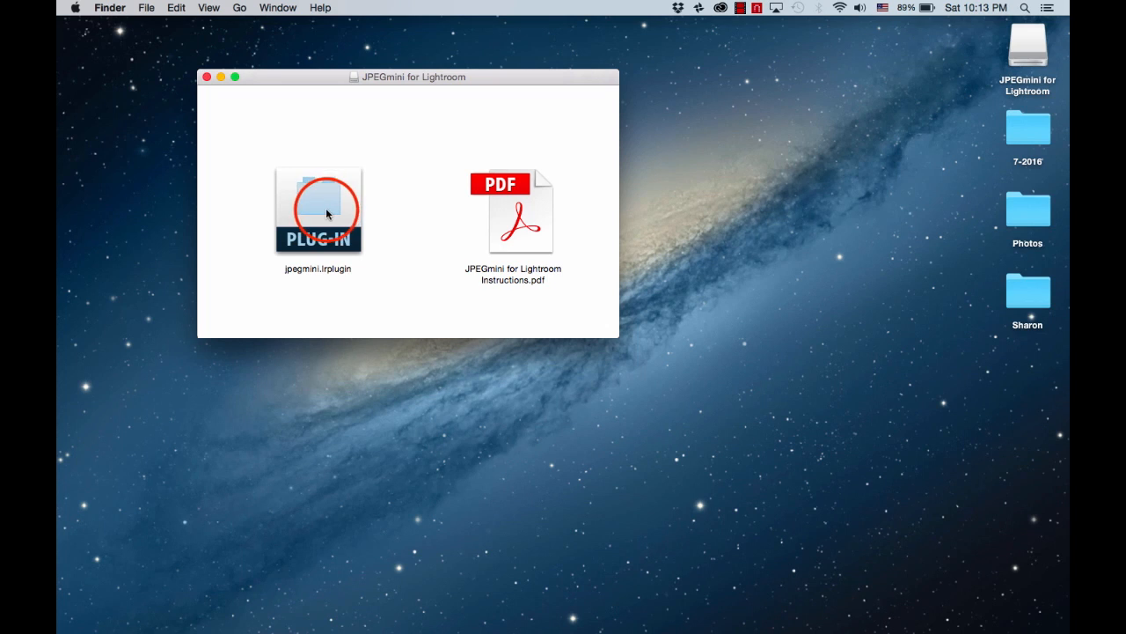
drag(316, 210, 1021, 373)
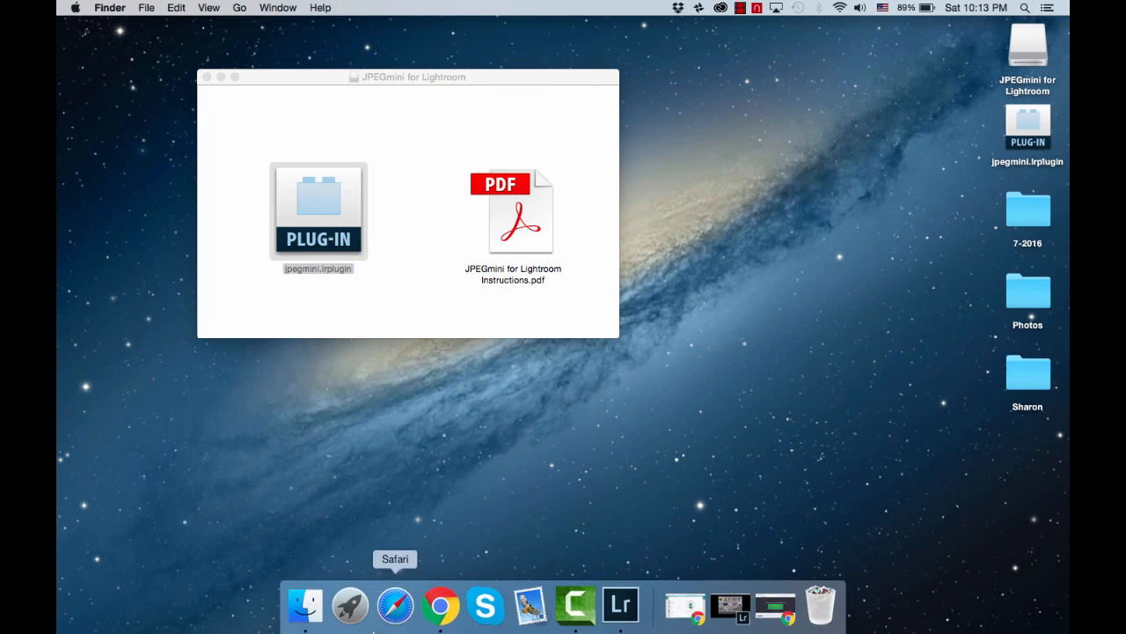
click(619, 605)
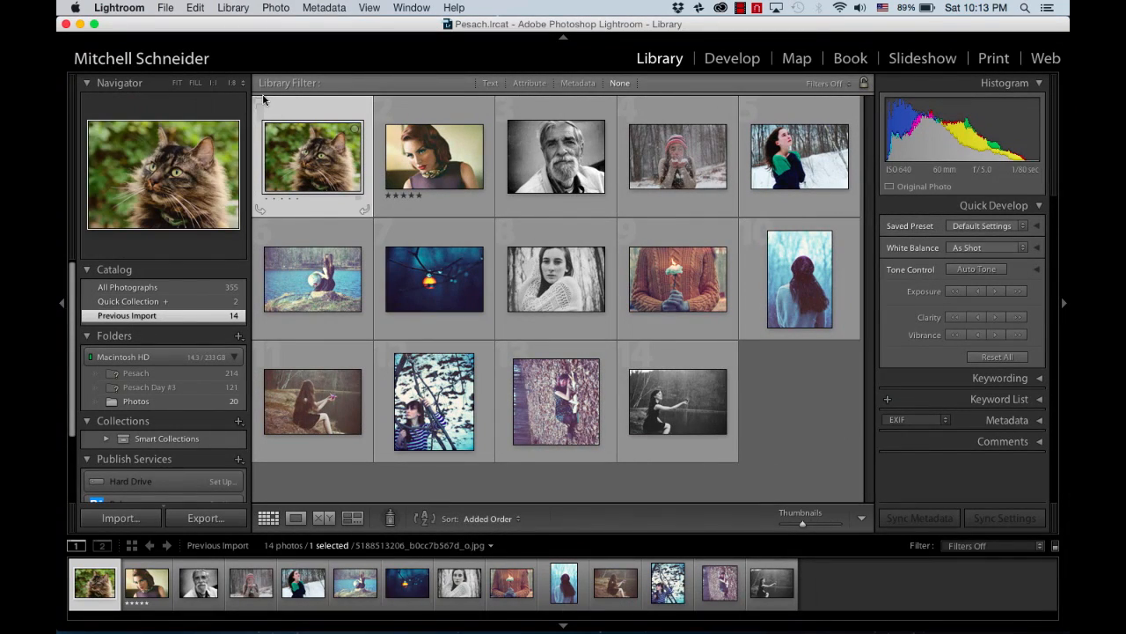
Add jpegmini.lrplugin from the Desktop through the Plug-in Manager.
click(165, 7)
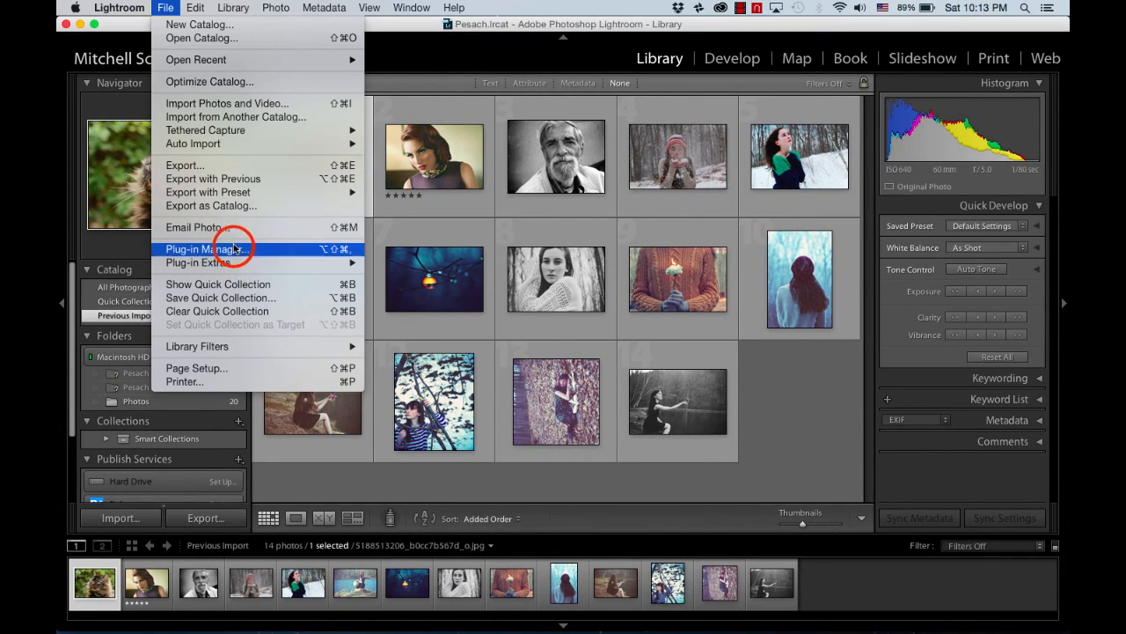
click(217, 250)
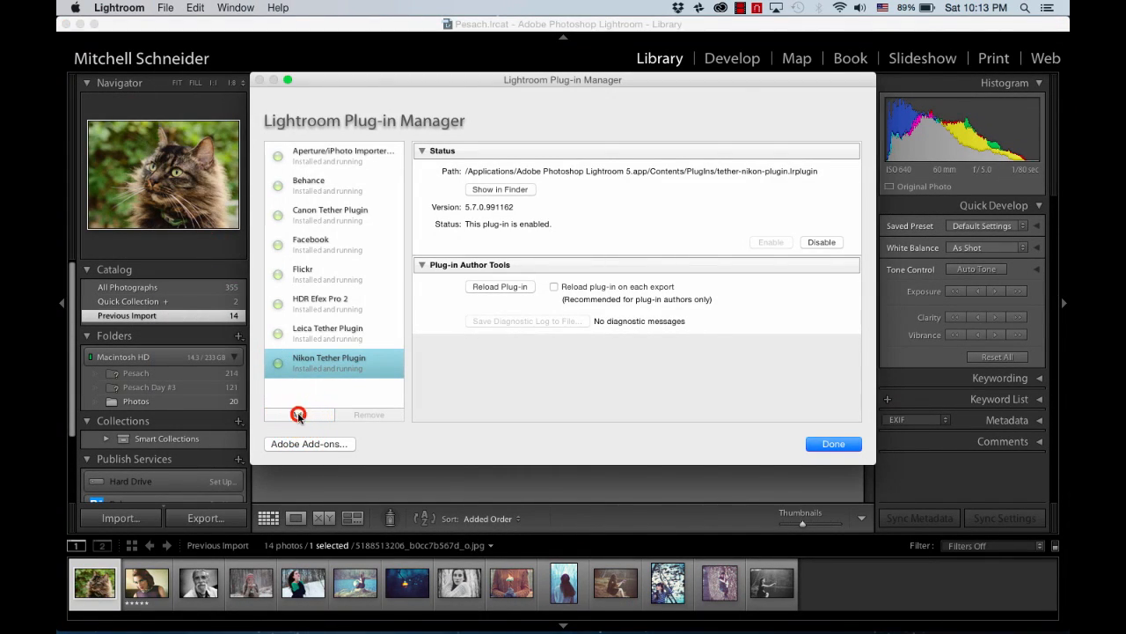
click(297, 415)
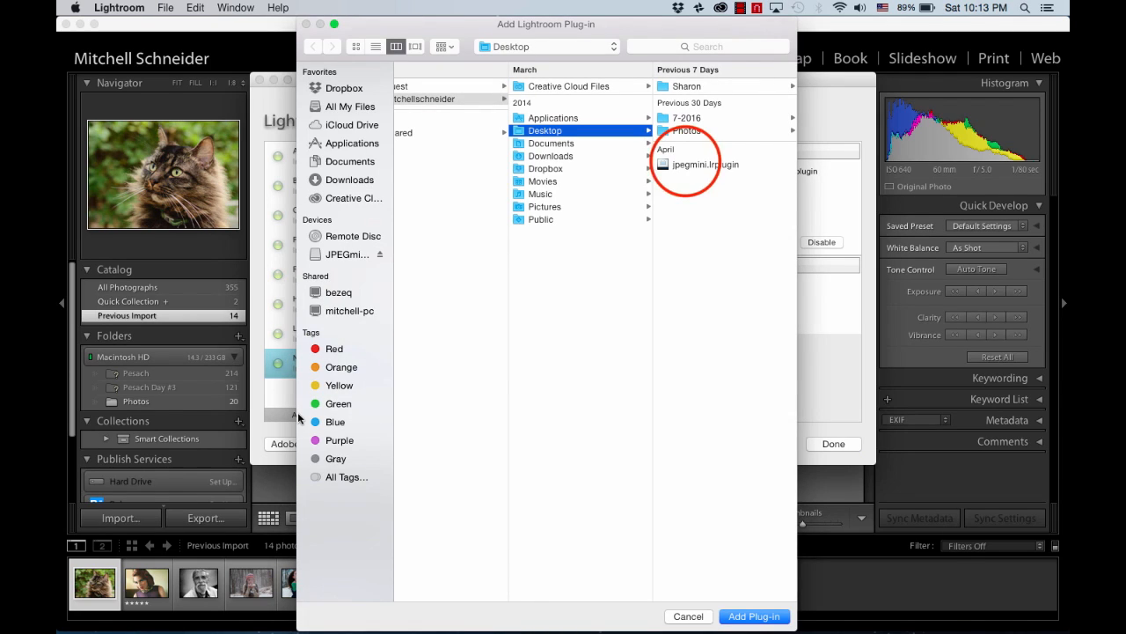
click(704, 165)
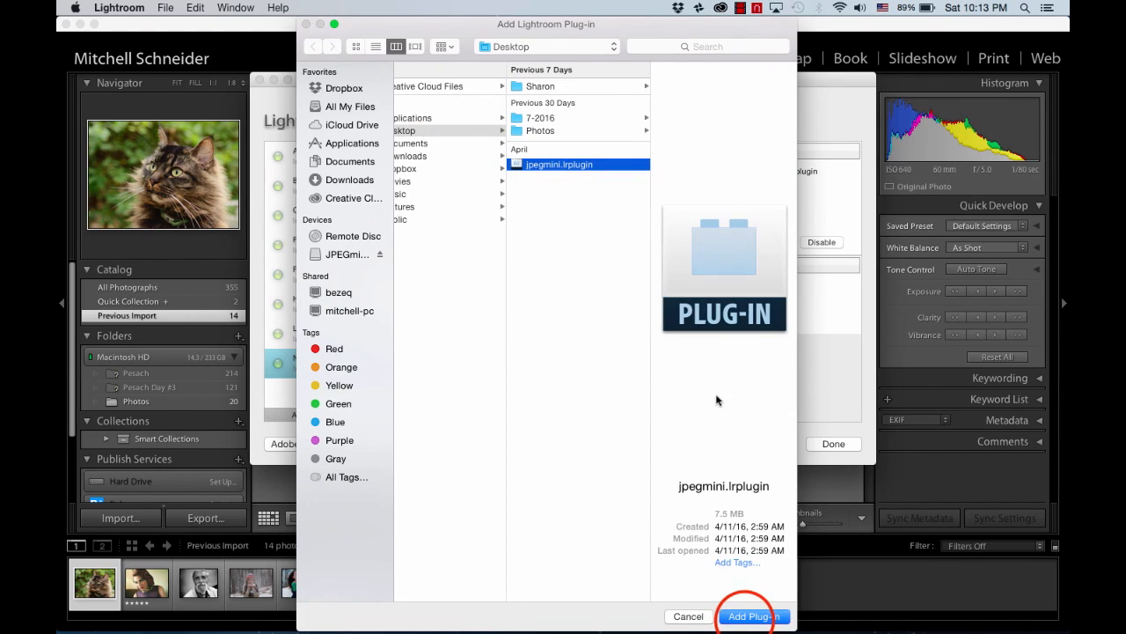
click(753, 616)
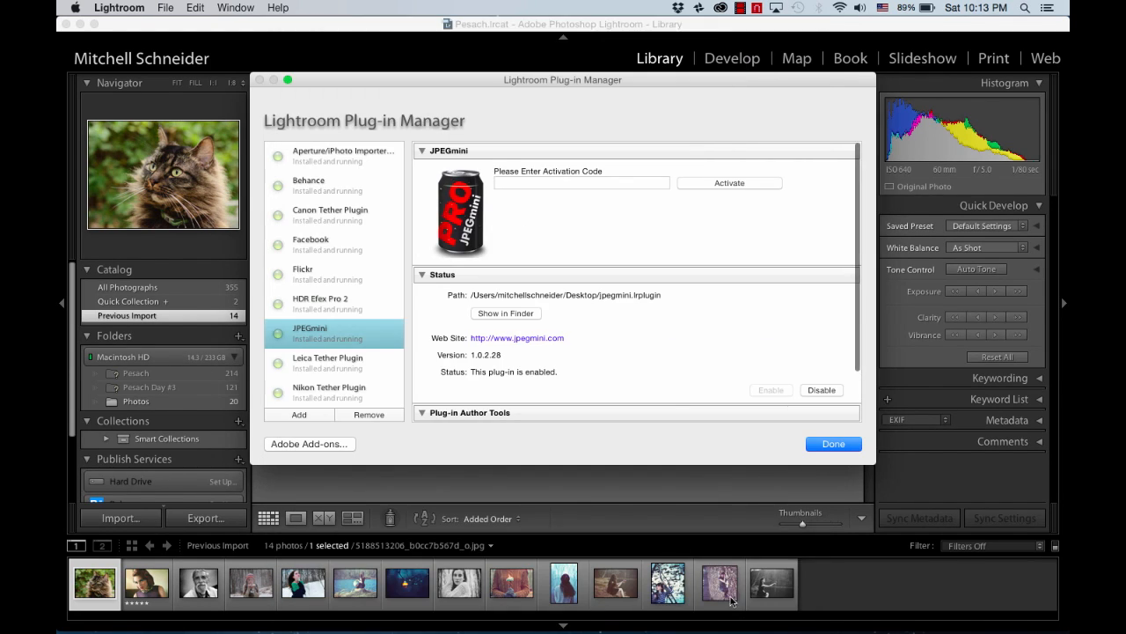
click(580, 181)
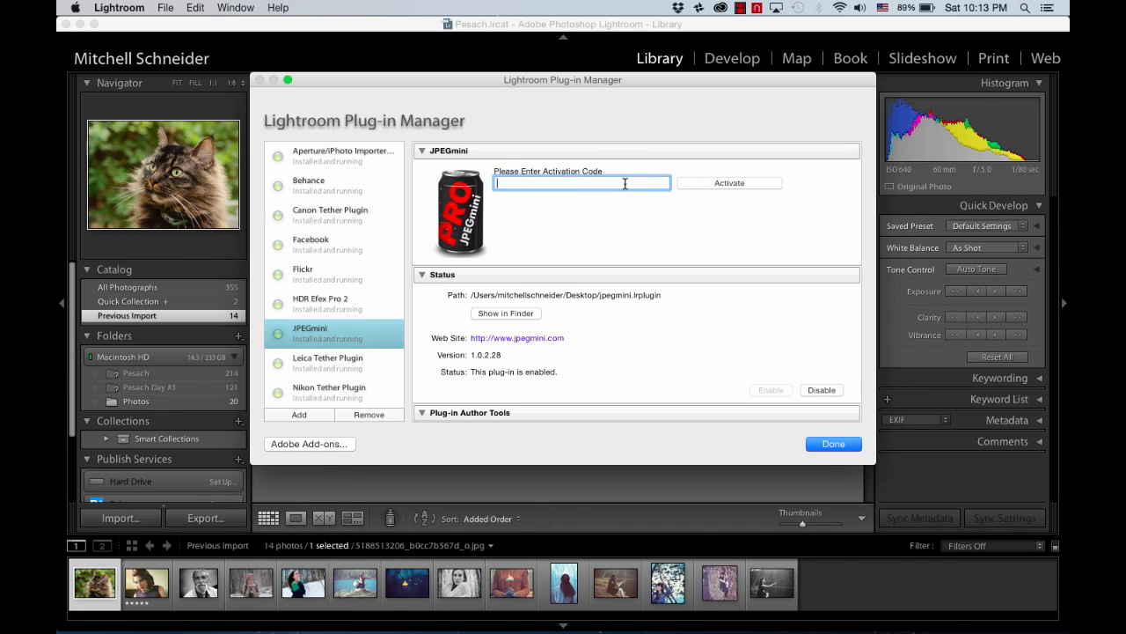
text(zw7)
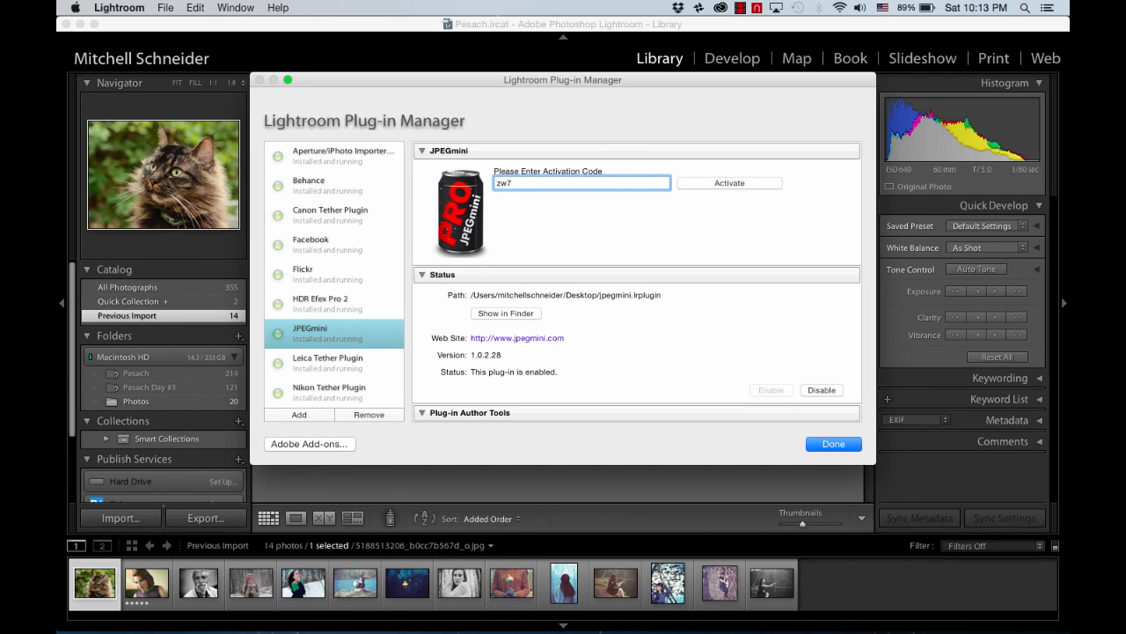
text(4)
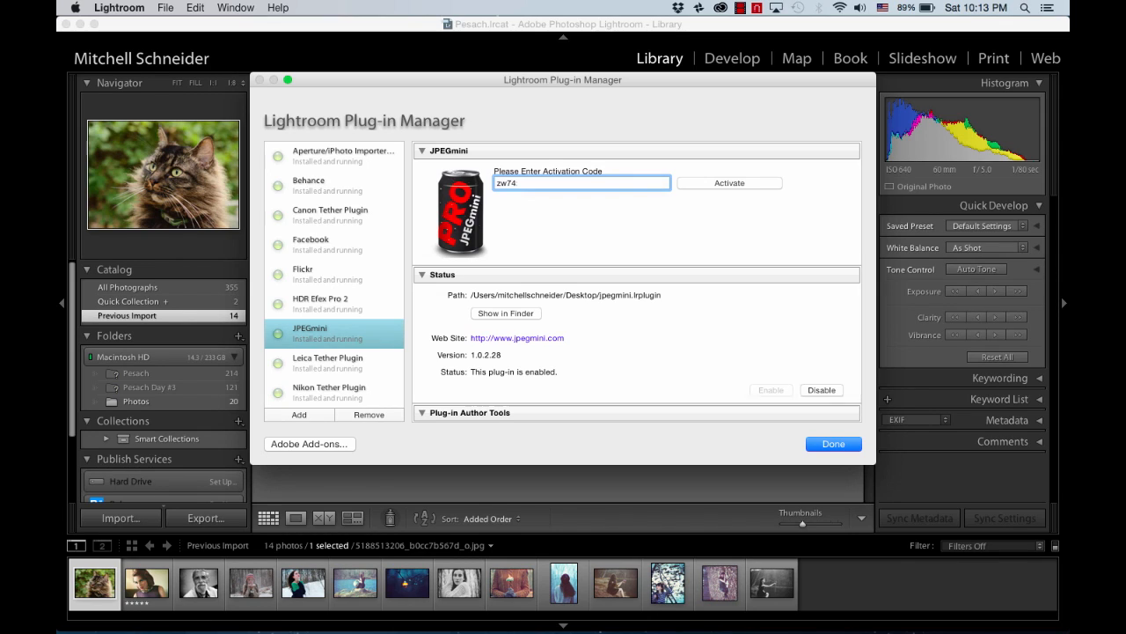
click(729, 182)
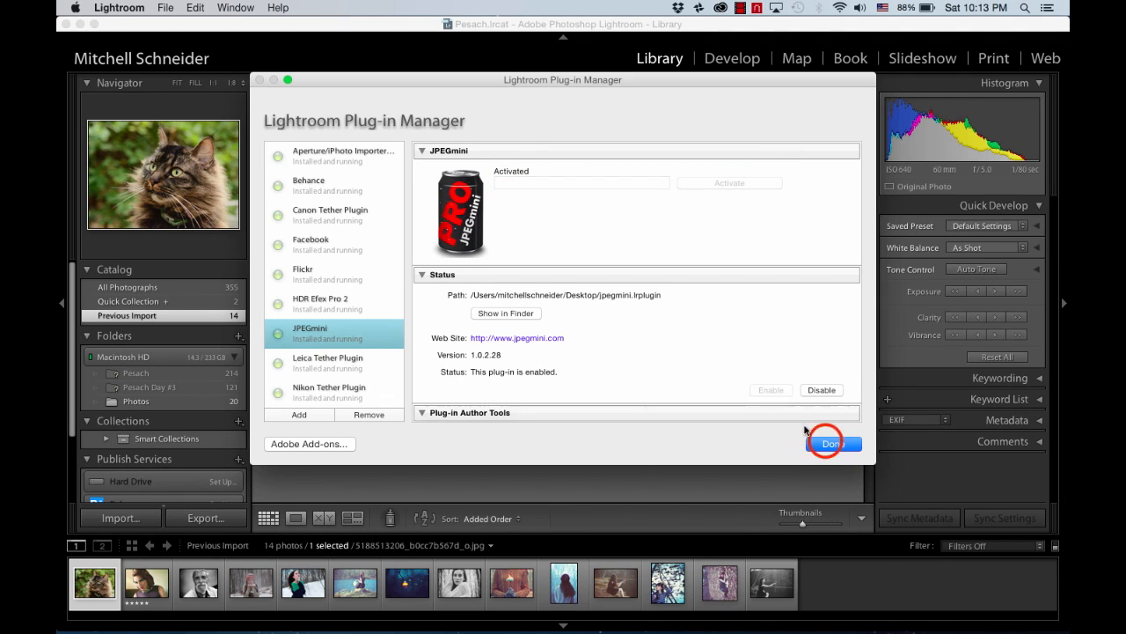
click(831, 443)
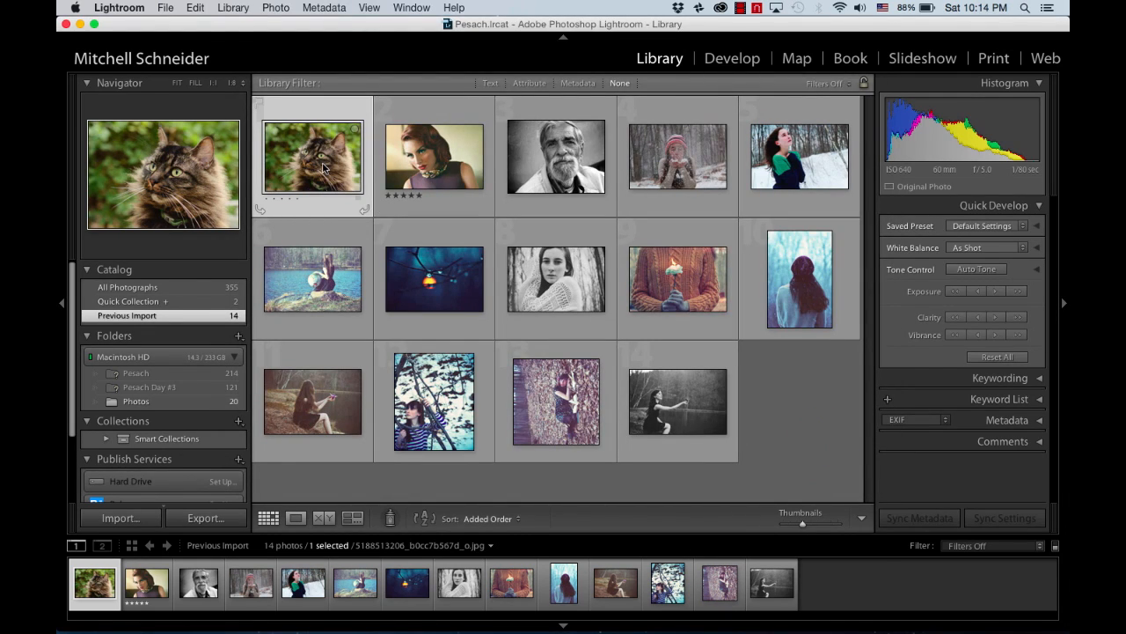
Export the second thumbnail and reveal the JPEGmini panel in the Export dialog.
click(433, 156)
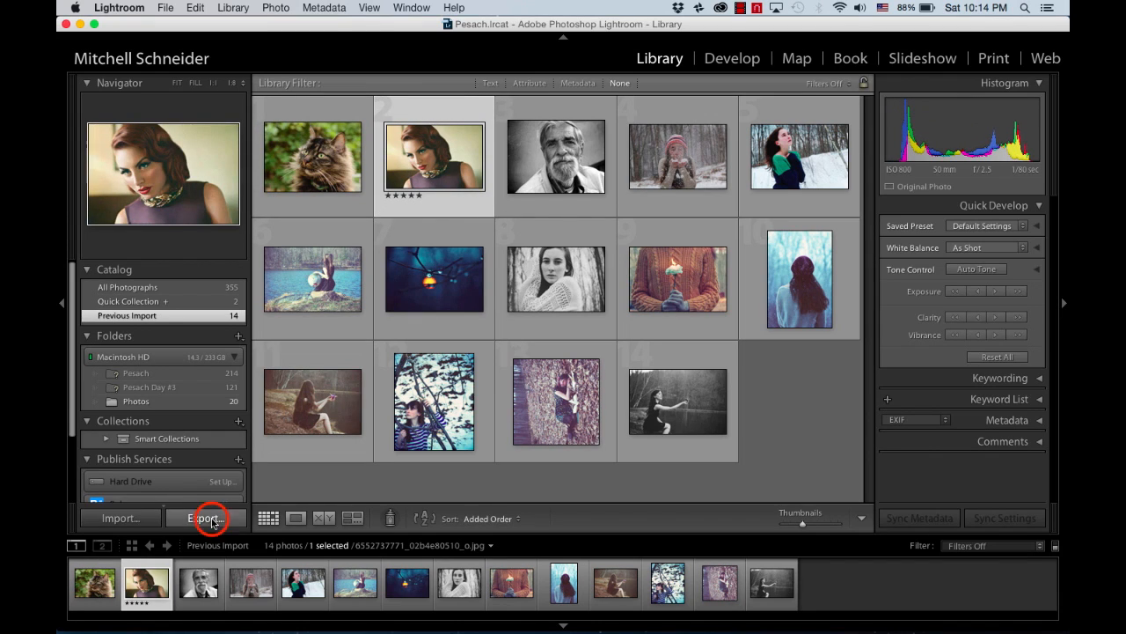
click(206, 517)
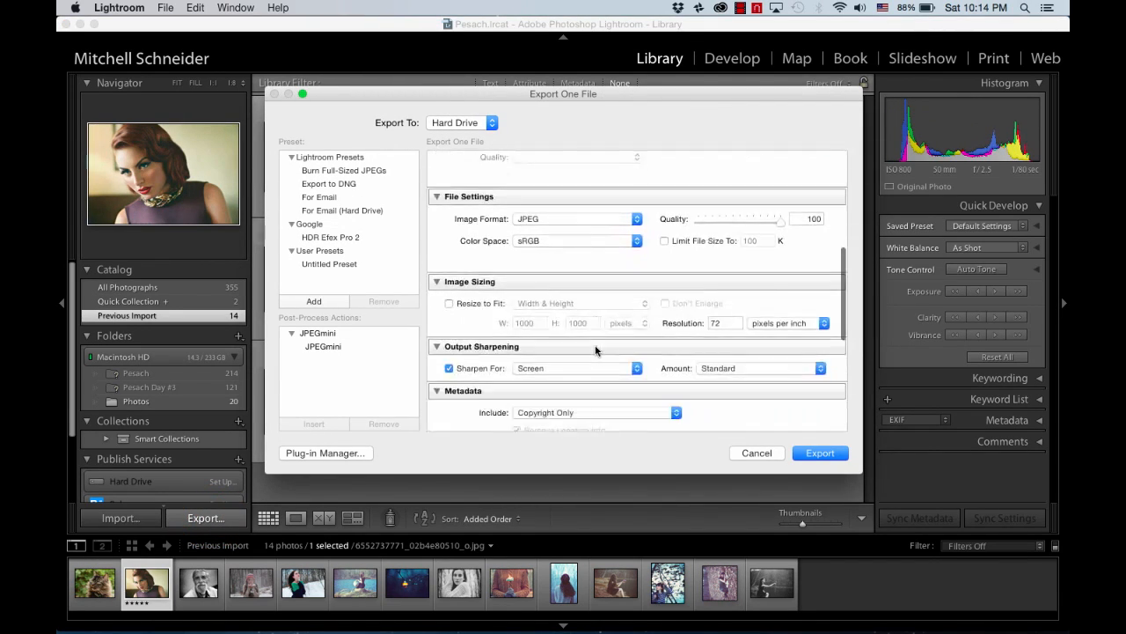
scroll(down, 3)
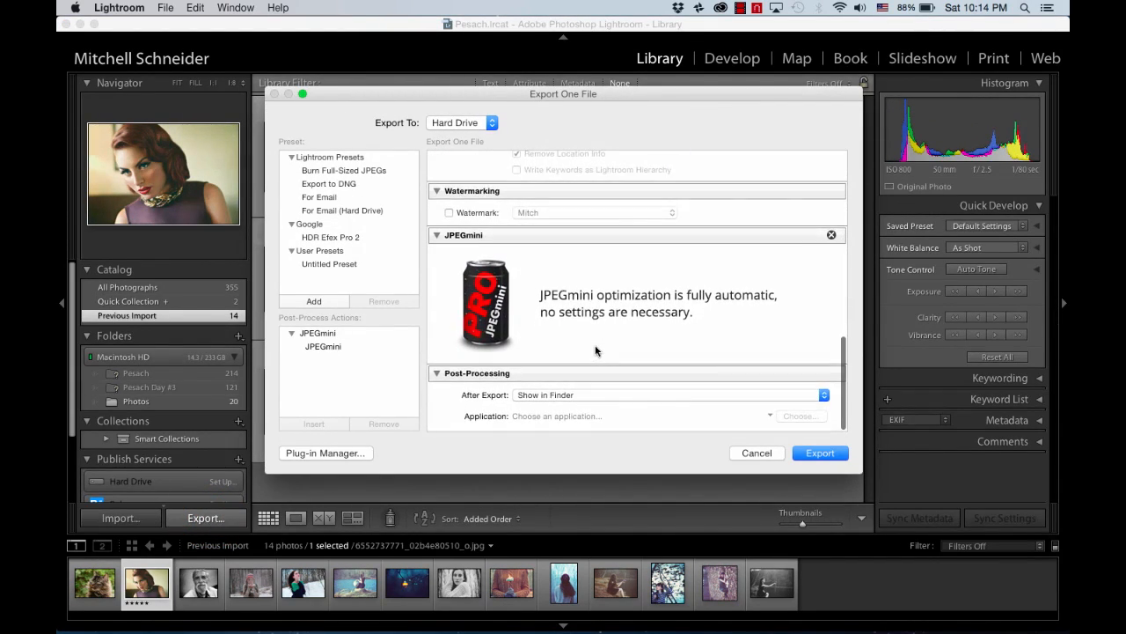